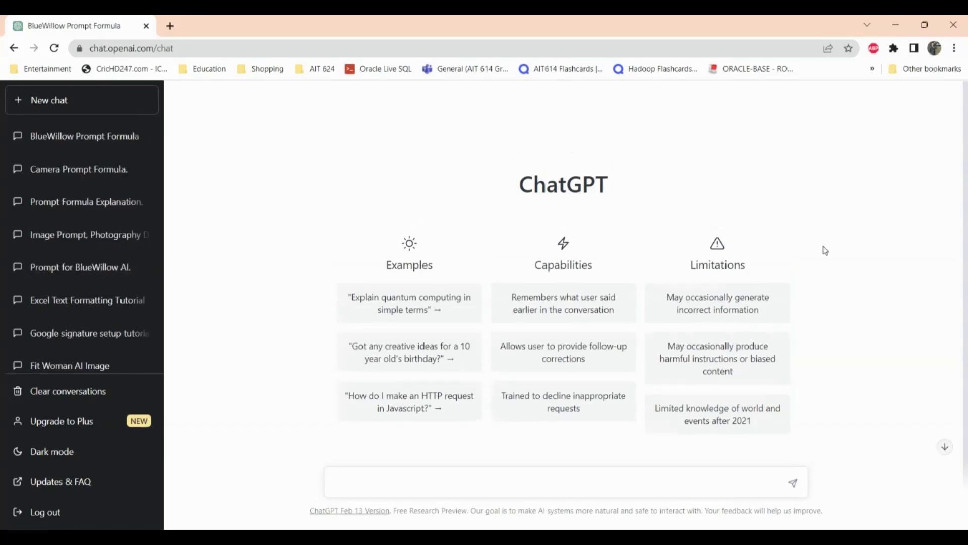
# - Send the BlueWillow prompt formula message so ChatGPT confirms it understands it
pyautogui.click(548, 480)
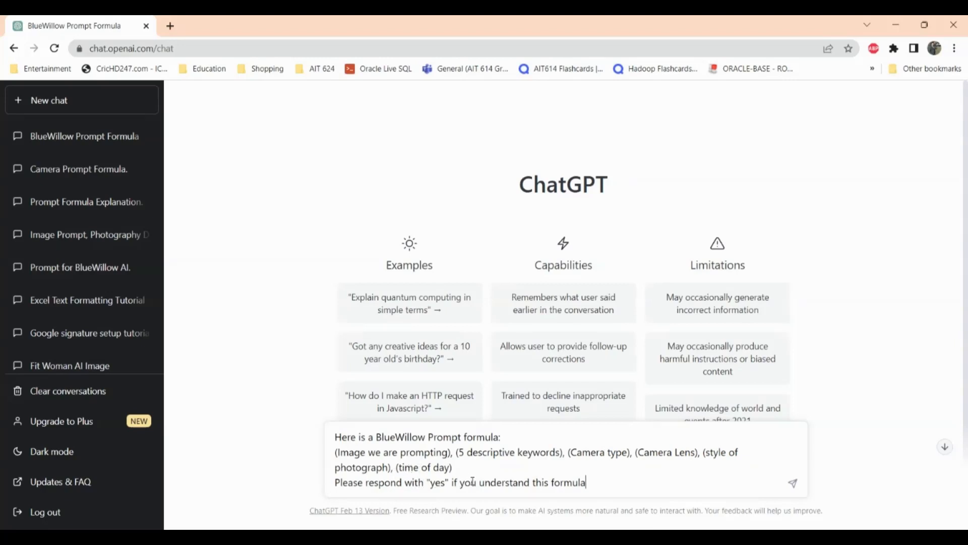
pyautogui.click(793, 483)
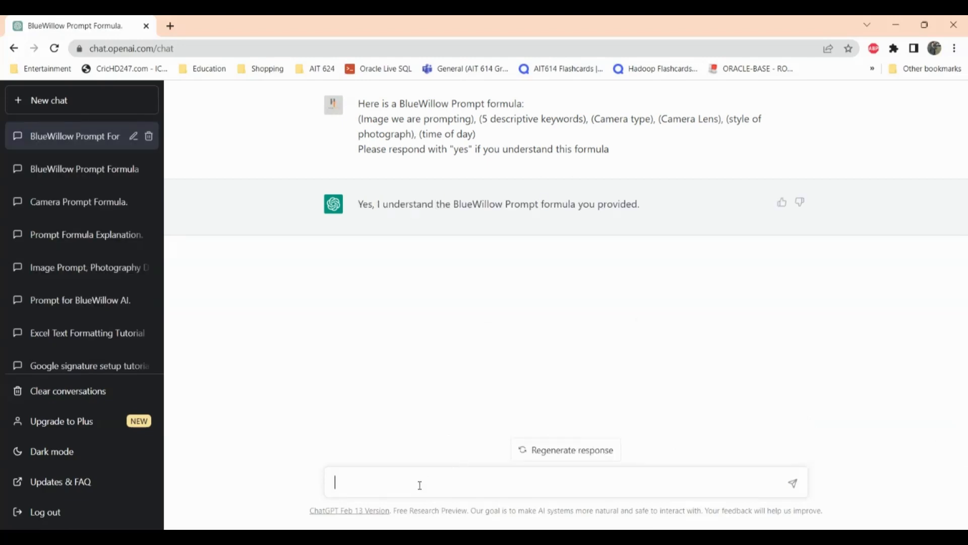
# - Ask 'Give me 5 prompts for beautiful birds' and receive hummingbird-to-toucan BlueWillow prompts
pyautogui.write('Give me 5 prompts for beautiful birds')
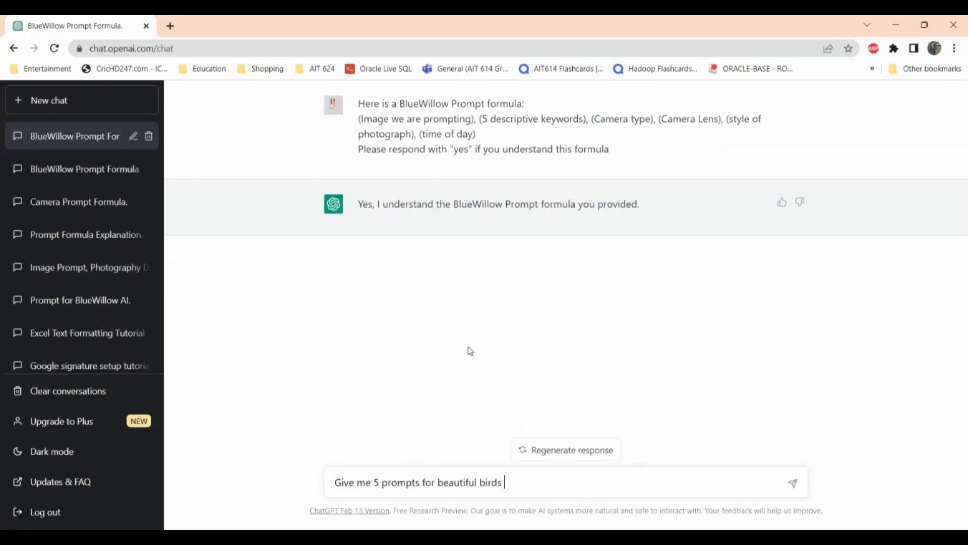
pyautogui.click(793, 481)
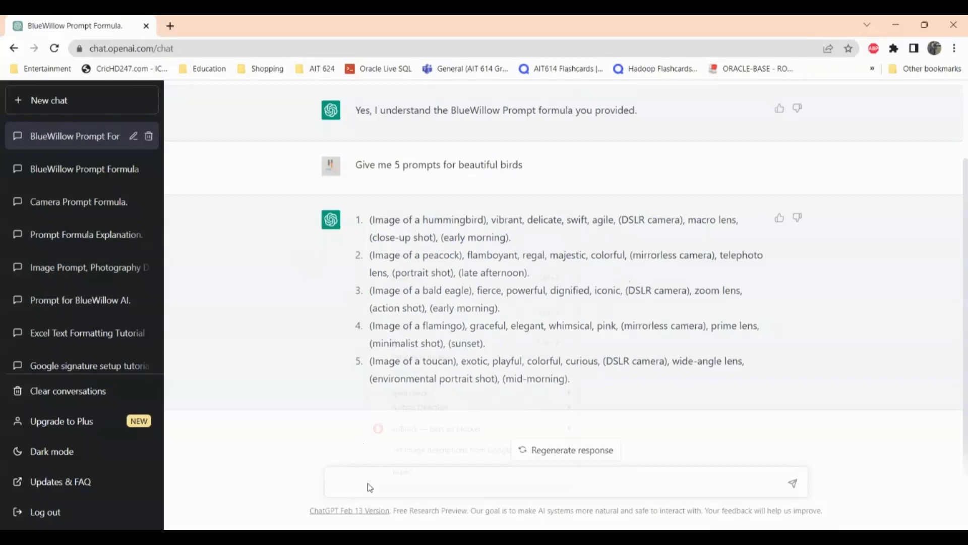
# - Ask ChatGPT to 'Remove the prentheses' from the five prompts, then move to the Discord channel
pyautogui.write('Remove the prentheses')
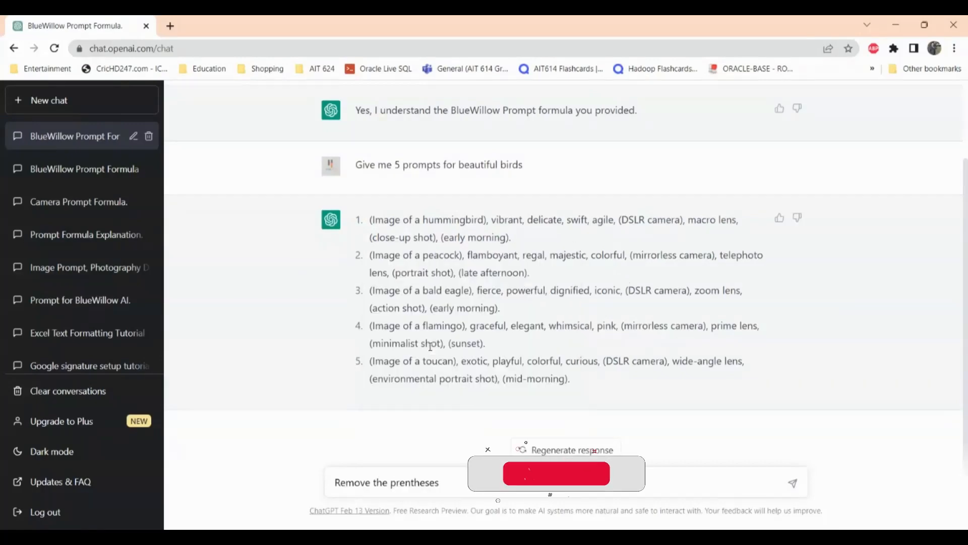
pyautogui.click(793, 483)
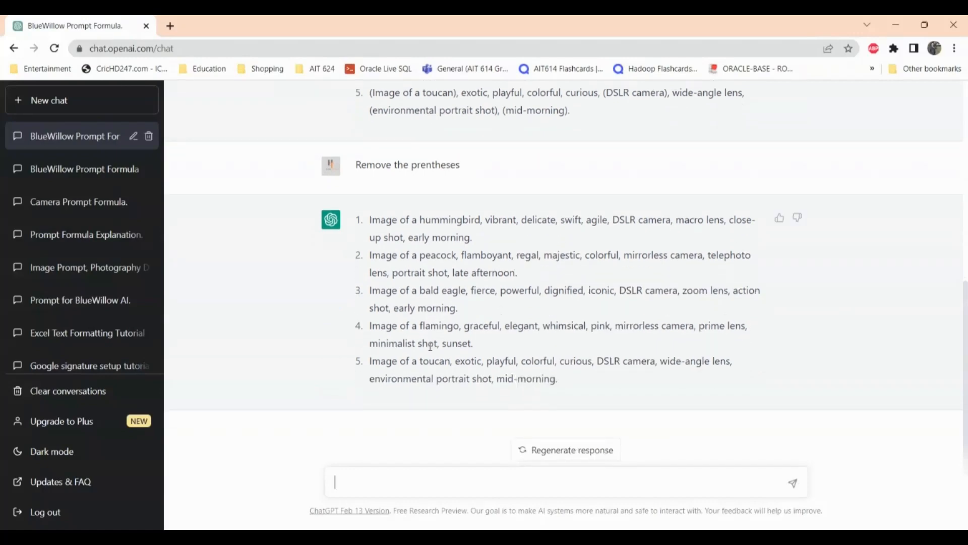
pyautogui.click(224, 27)
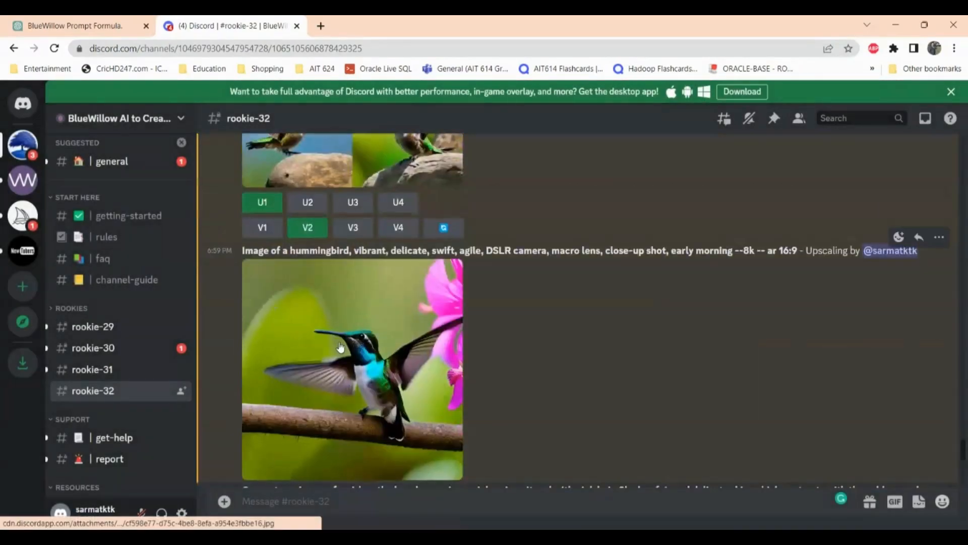
# - Scroll the rookie-32 channel past the hummingbird grid and upscale to the flamingo grid
pyautogui.scroll(-3)
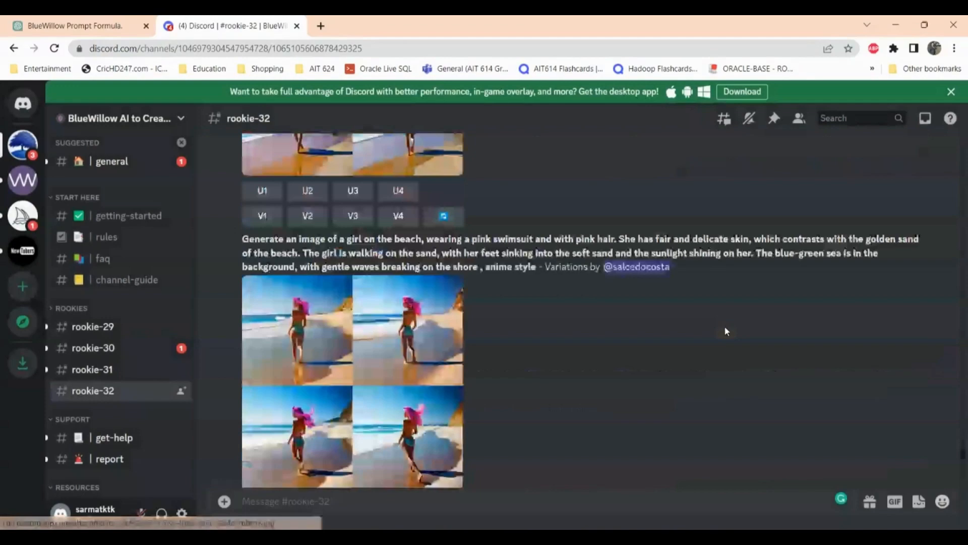
pyautogui.scroll(-3)
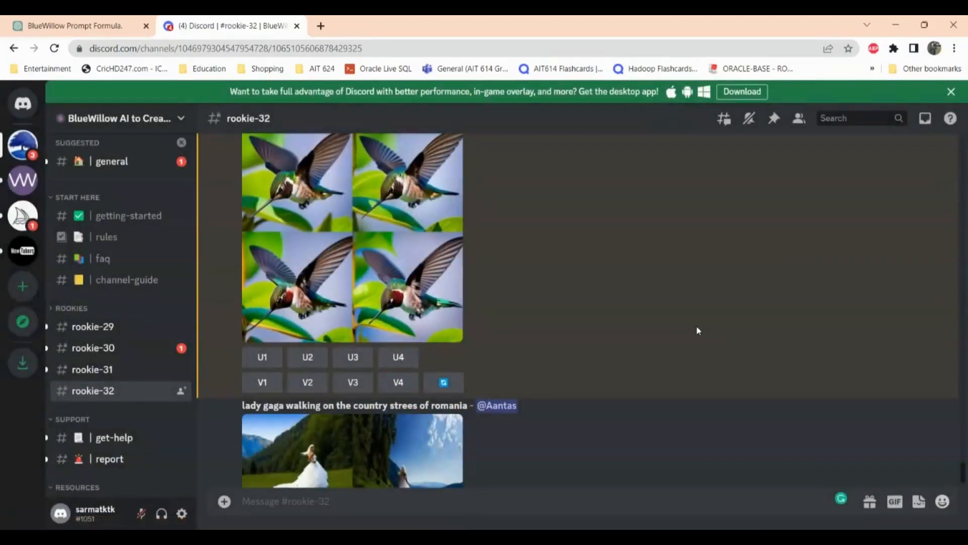
pyautogui.scroll(-3)
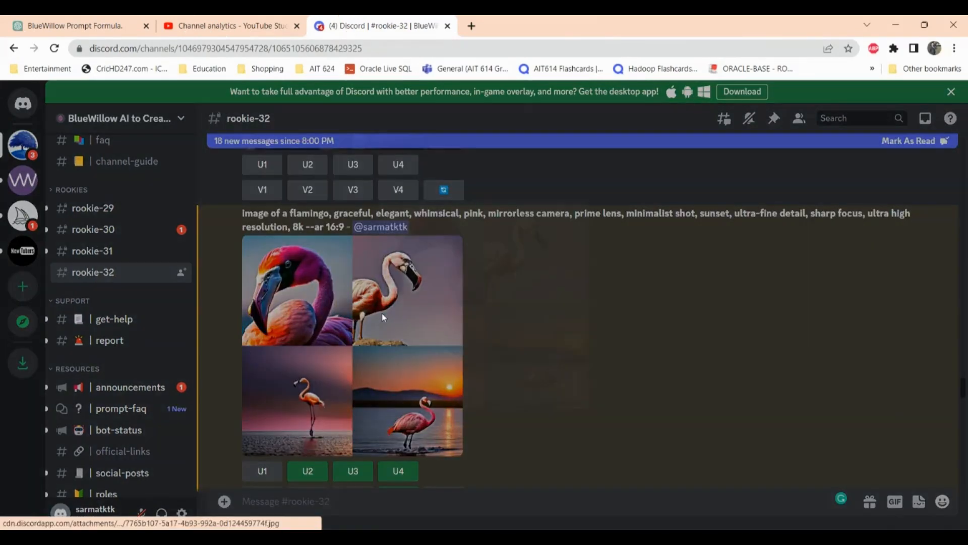
# - Request V4 variations of the sunset flamingo image, then U4 upscale of one variation
pyautogui.click(382, 318)
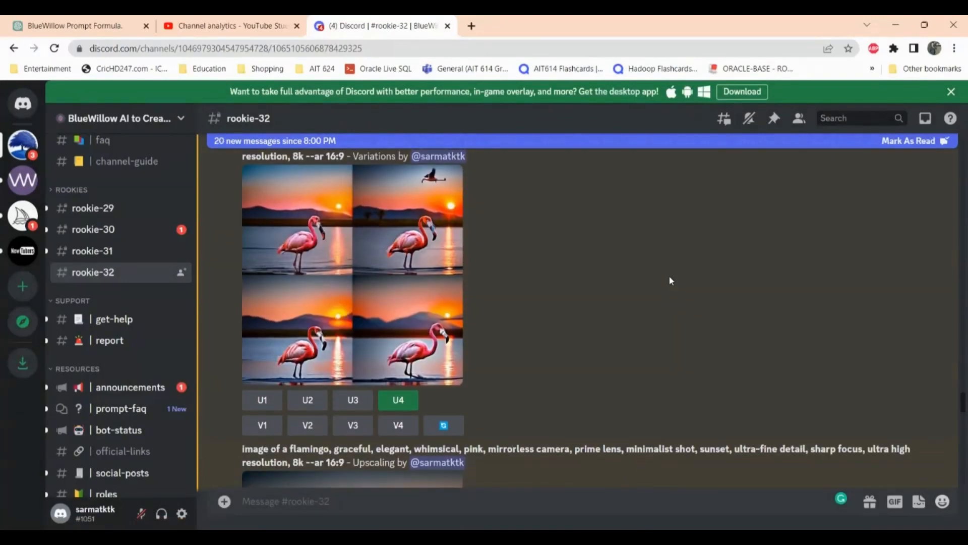
pyautogui.moveTo(430, 288)
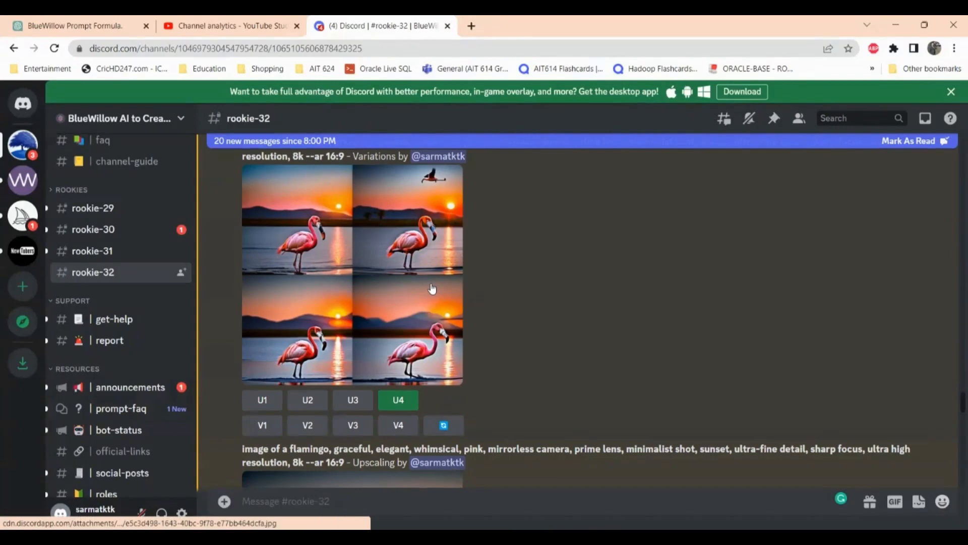
pyautogui.click(432, 289)
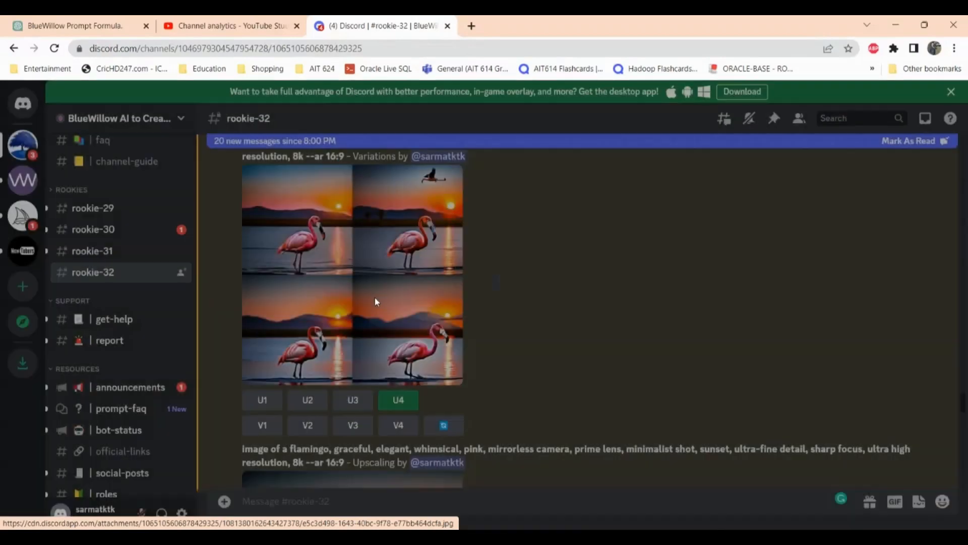
pyautogui.scroll(-3)
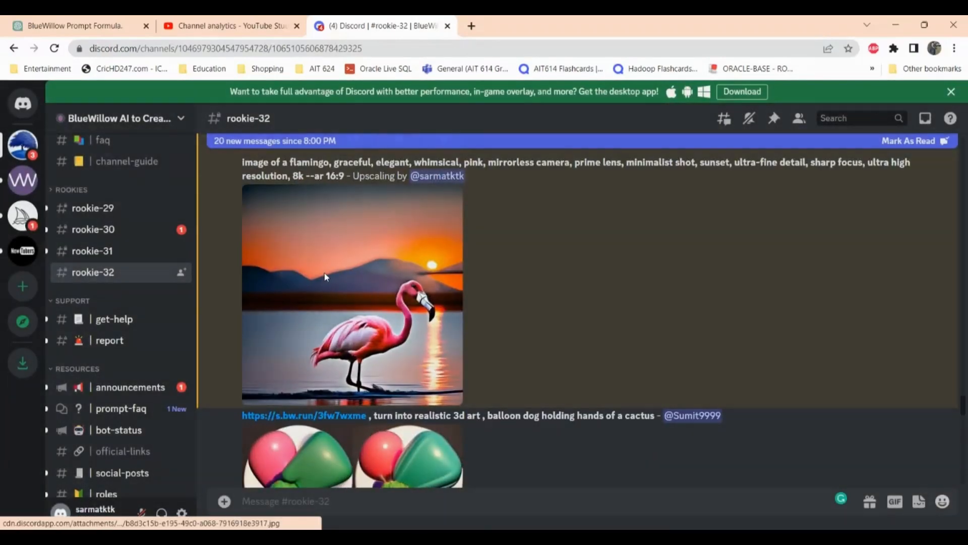
pyautogui.click(325, 276)
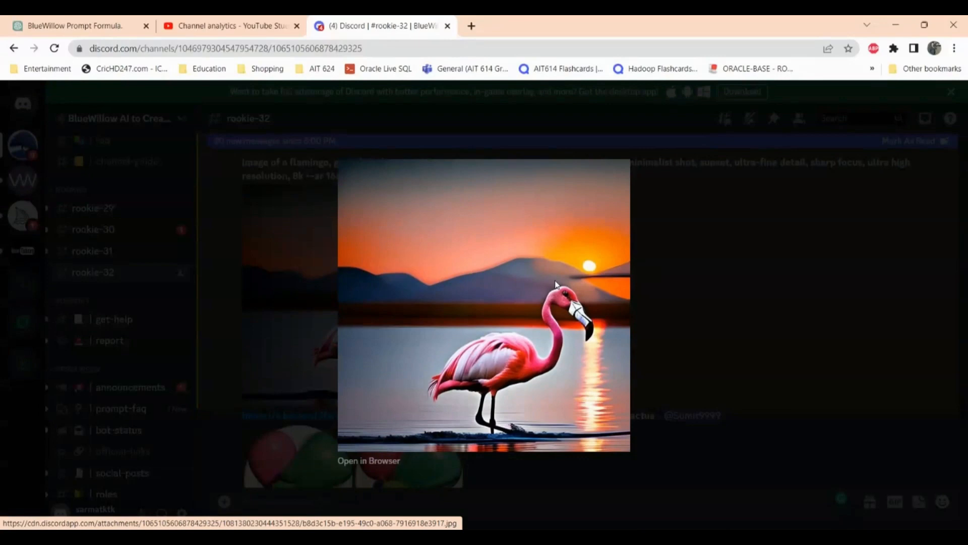
pyautogui.moveTo(715, 307)
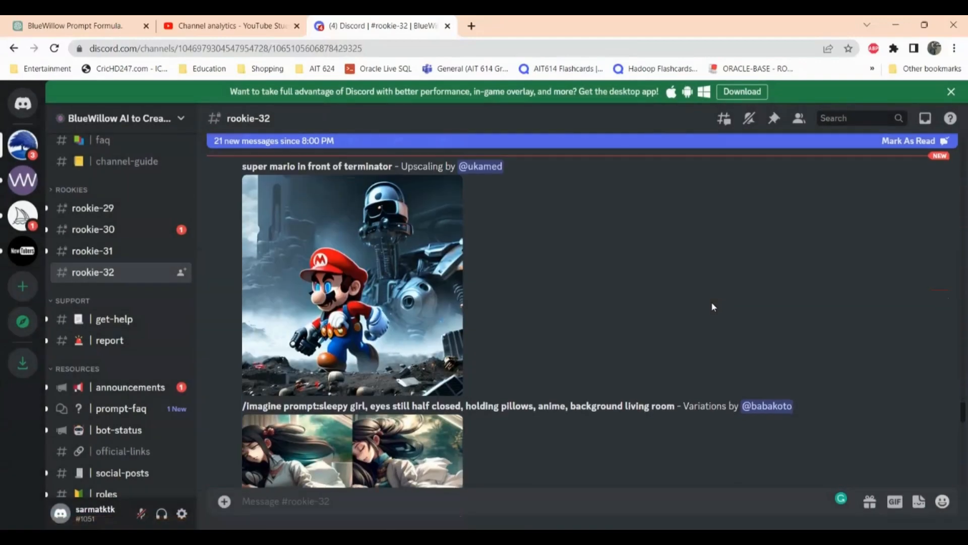
pyautogui.scroll(-3)
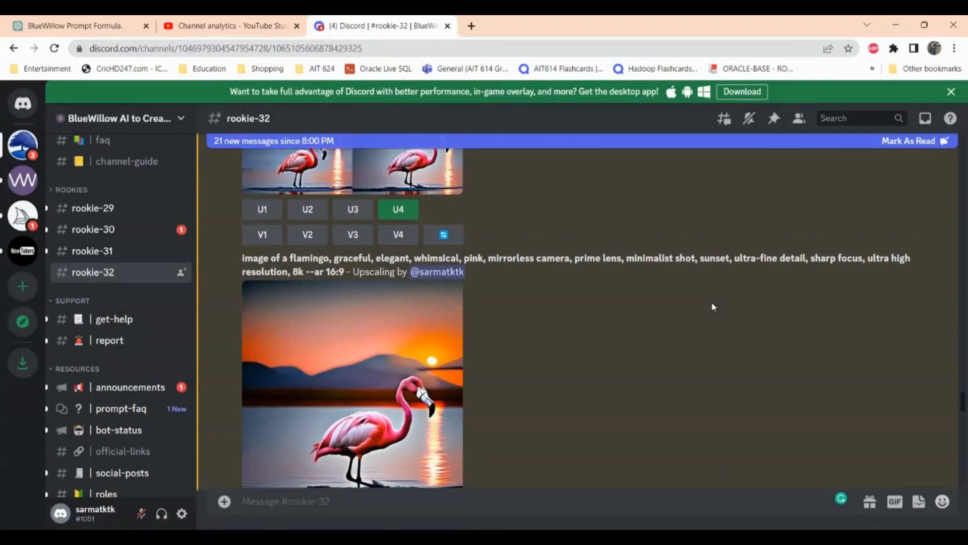